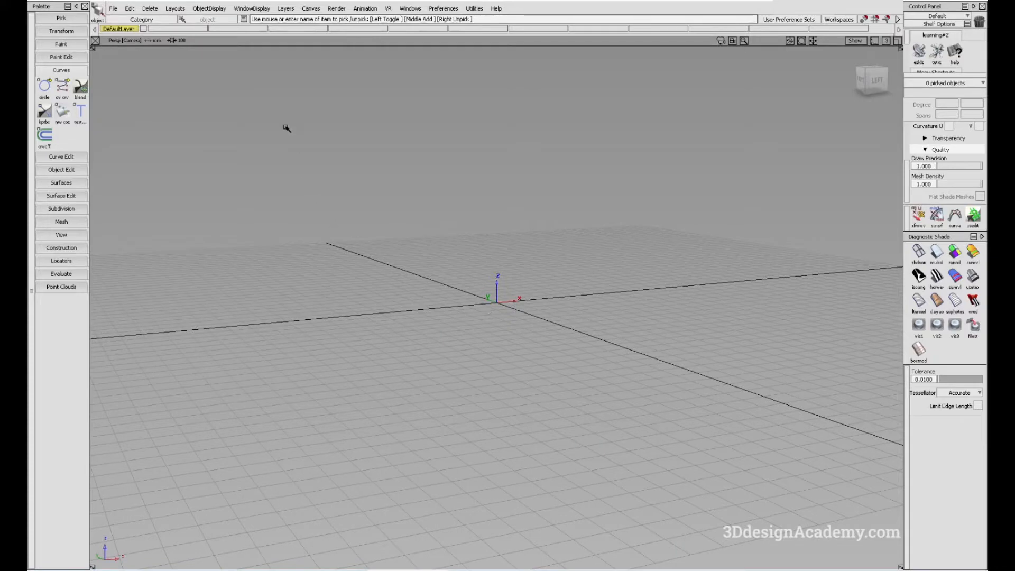
# Step: Choose the Rectangle tool from the keypoint curve toolbox for side-view drawing
pyautogui.click(44, 111)
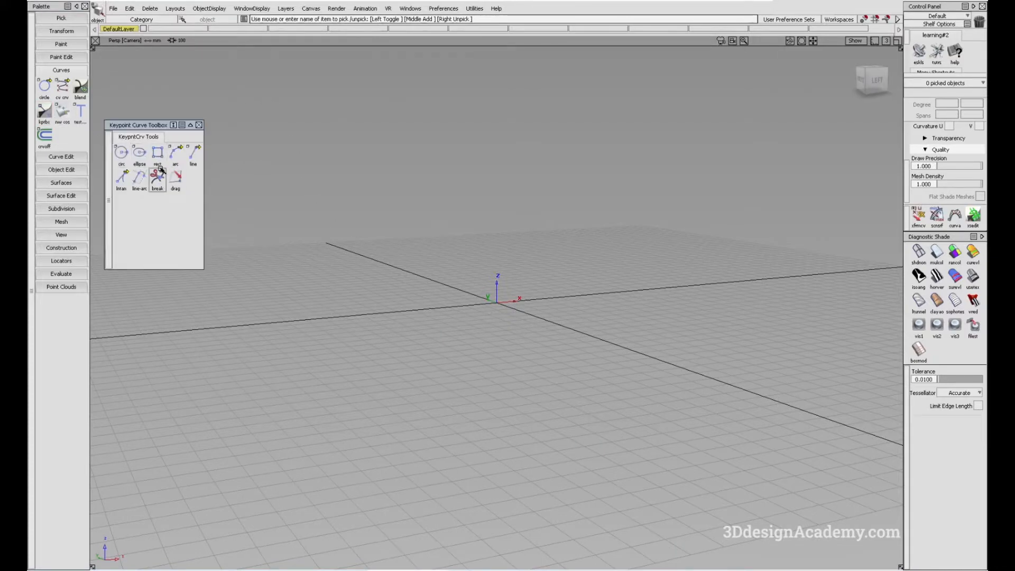
pyautogui.moveTo(157, 153)
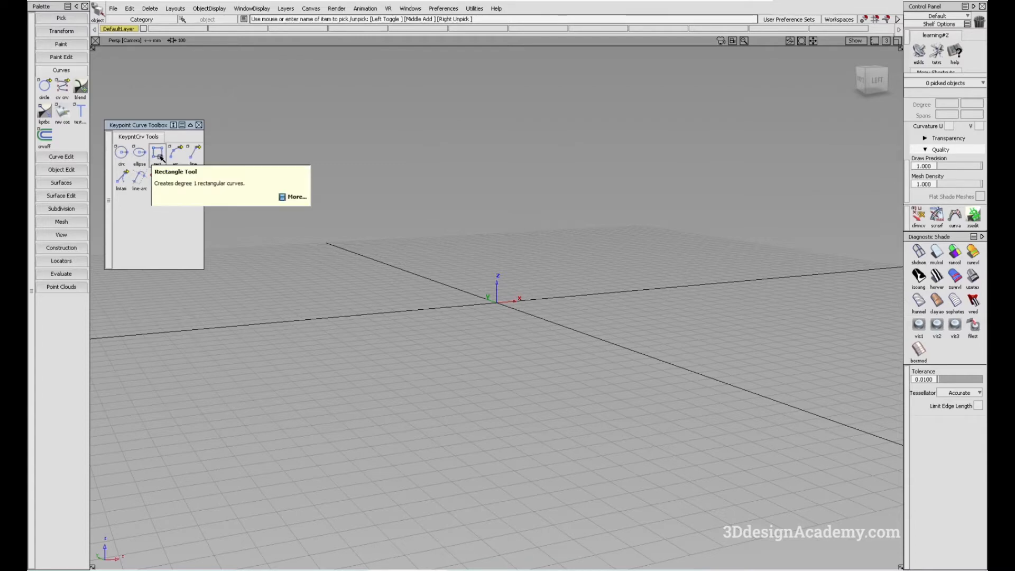
pyautogui.click(158, 153)
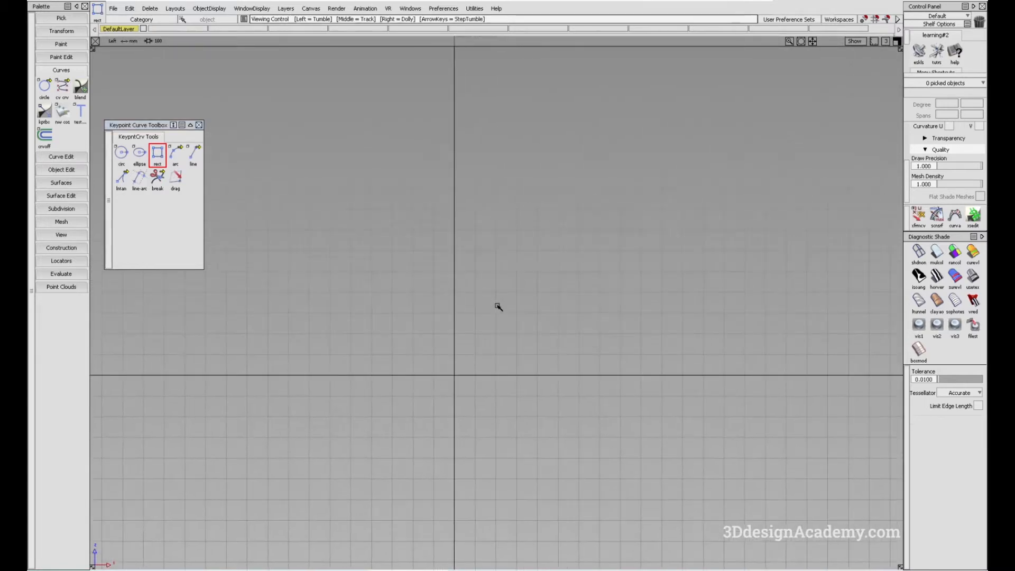
# Step: Draw a rectangle curve in the side view and pick it via the marking menu
pyautogui.click(498, 307)
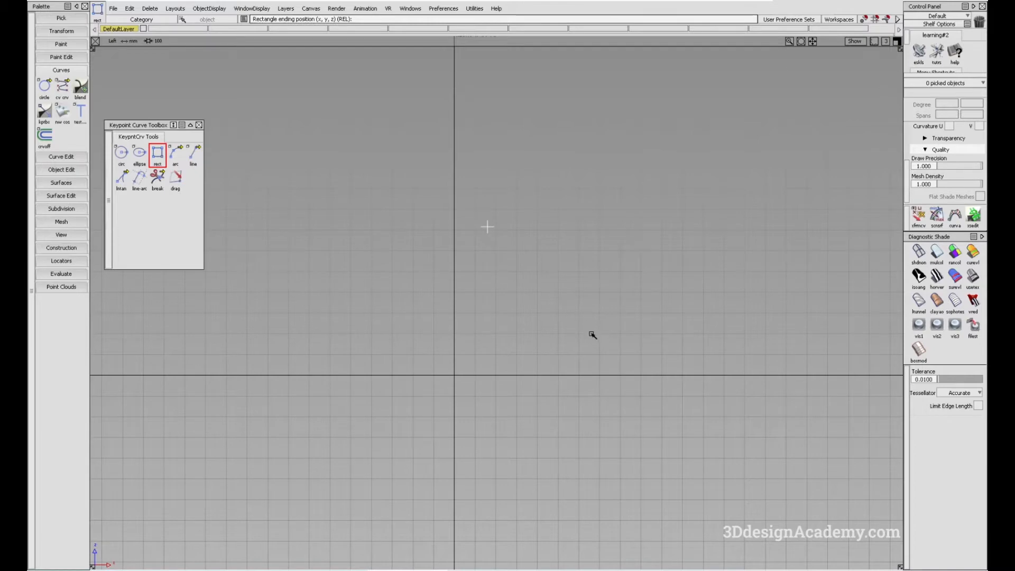
pyautogui.moveTo(486, 226); pyautogui.dragTo(606, 355)
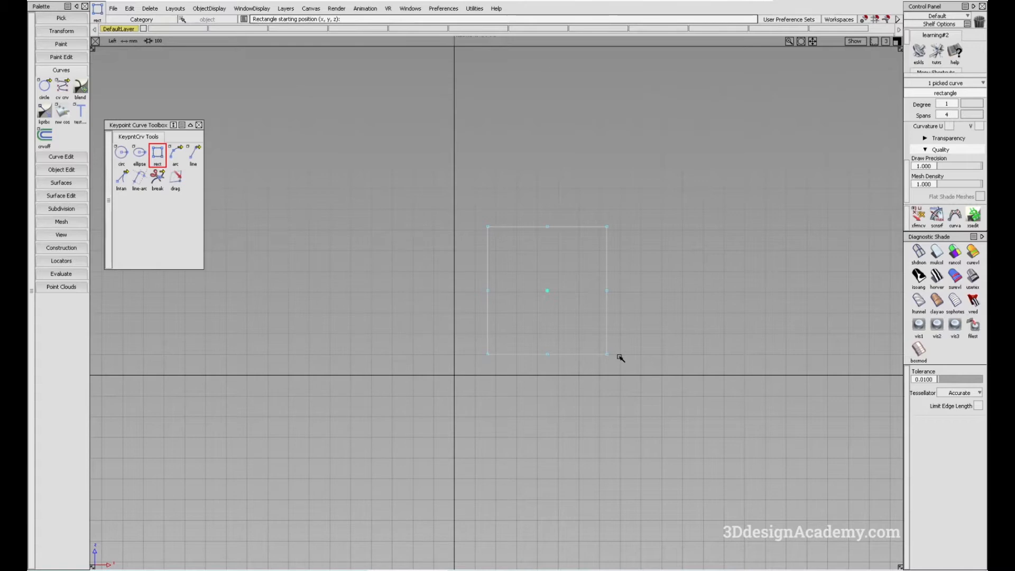
pyautogui.rightClick(550, 289)
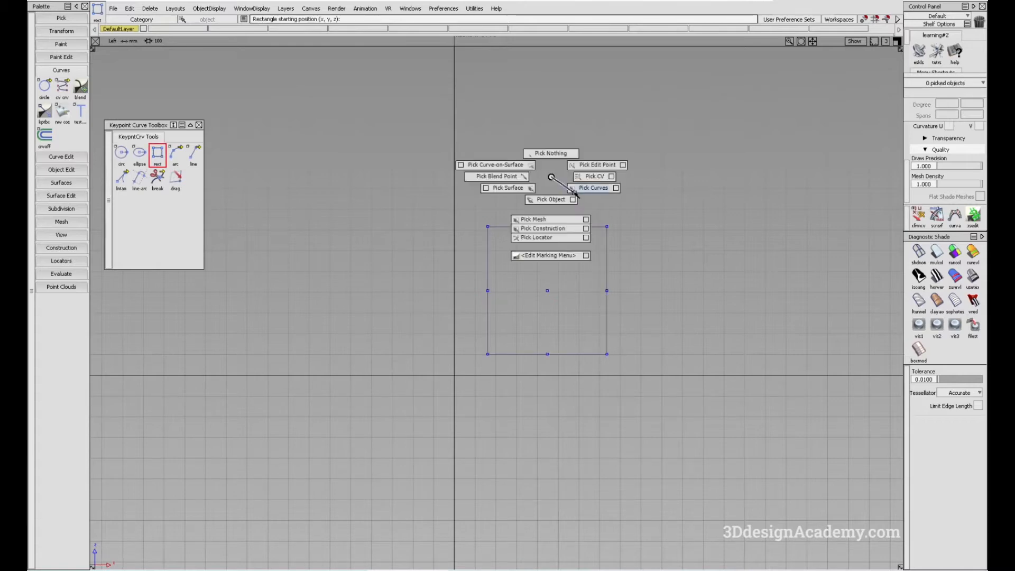
pyautogui.click(593, 188)
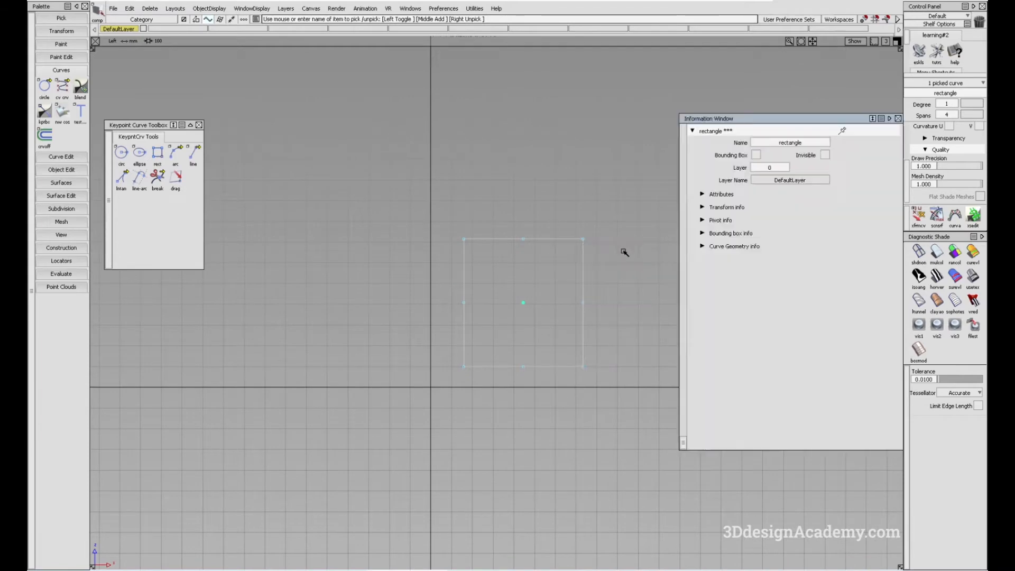
# Step: Set the rectangle's attributes to Width 650 and Height 1000 in the Information Window
pyautogui.click(701, 194)
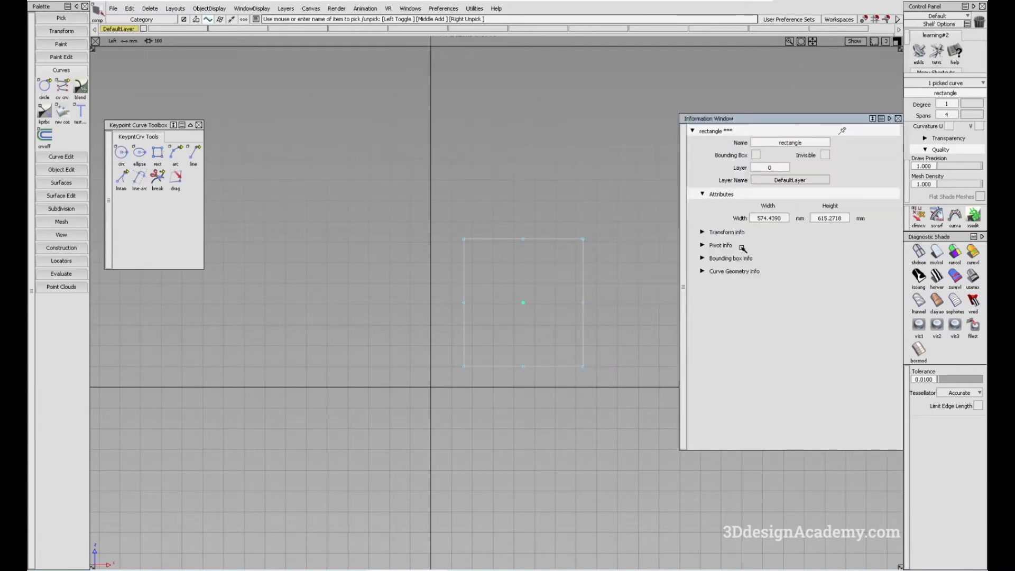
pyautogui.click(770, 218)
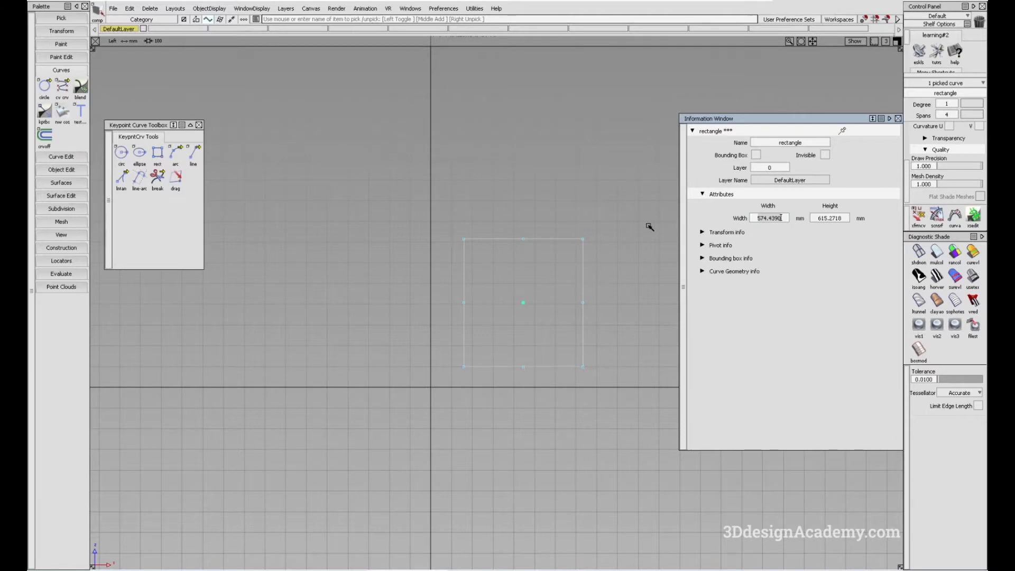
pyautogui.write('650.0000')
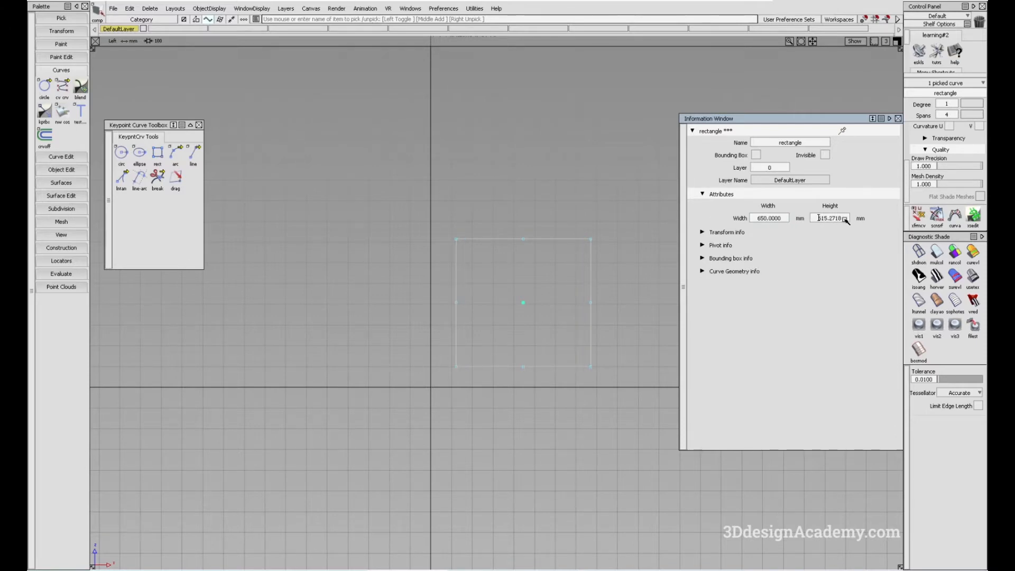
pyautogui.write('100')
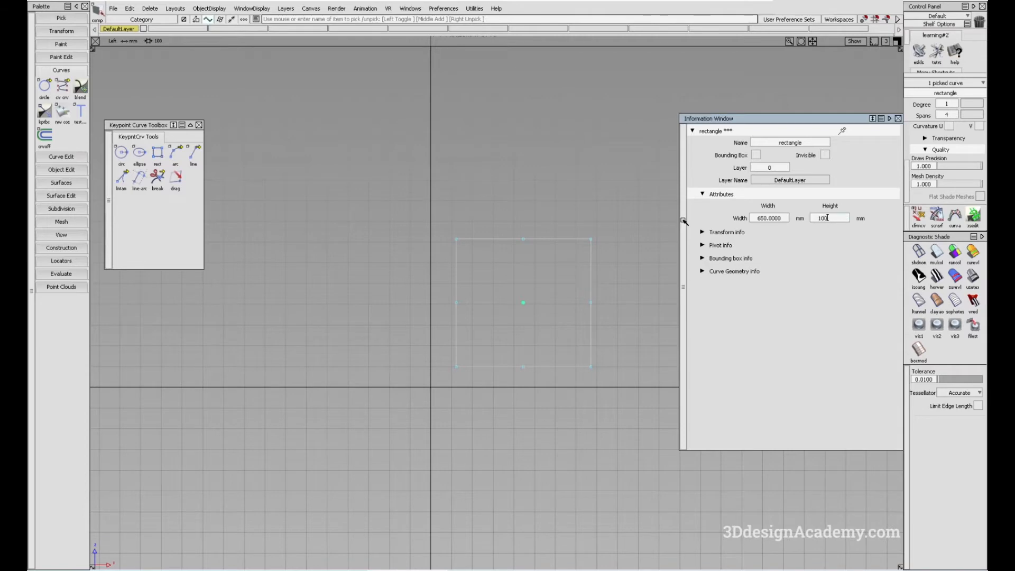
pyautogui.write('1000')
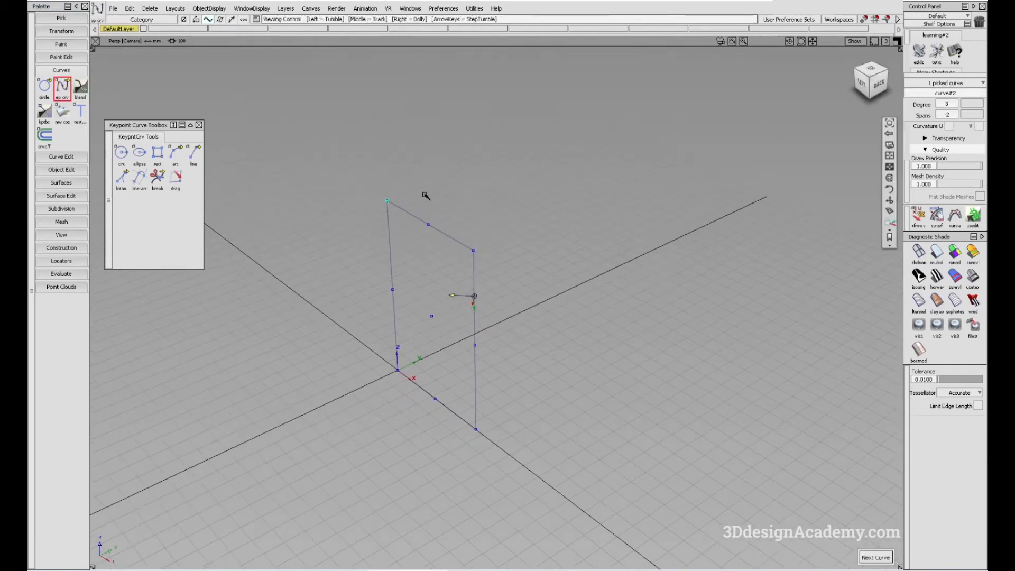
# Step: Draw an EP curve from the rectangle's top corner and build box surfaces from it
pyautogui.click(515, 152)
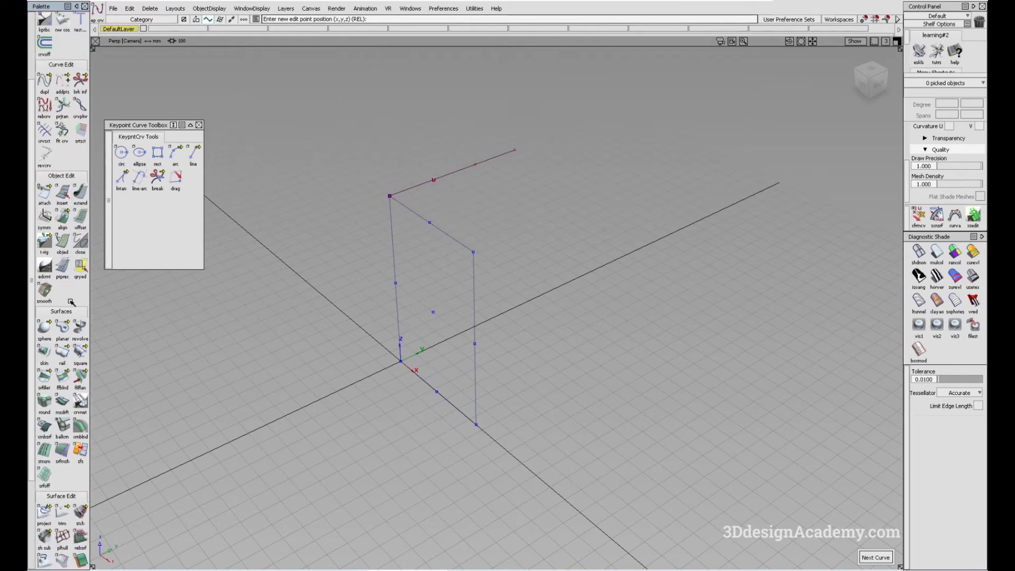
pyautogui.click(62, 353)
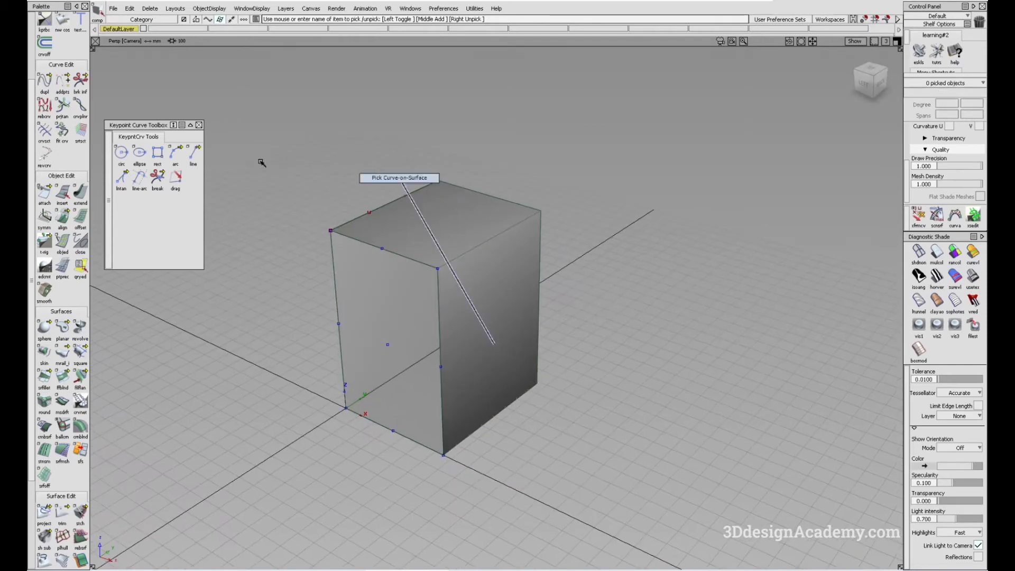
# Step: Start Surface Fillet on the box, then delete the active box surfaces
pyautogui.click(44, 382)
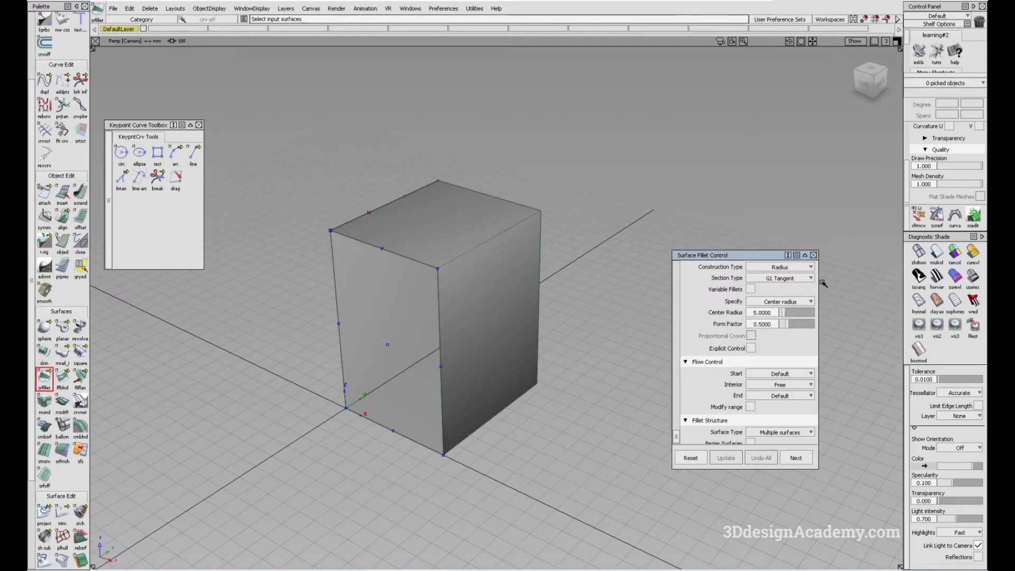
pyautogui.click(780, 266)
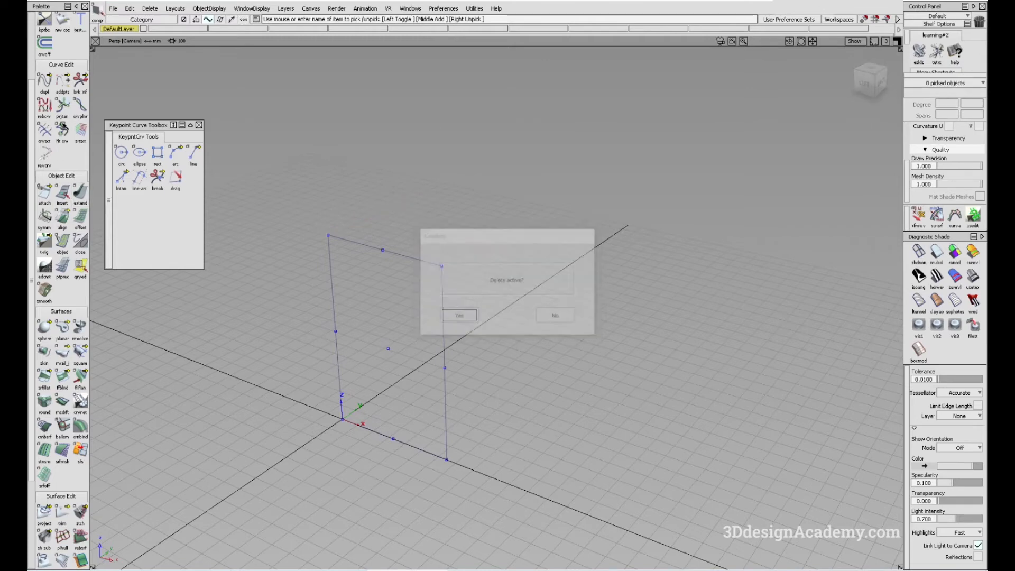
# Step: Confirm the surface deletion and add edge curves off the rectangle's corners
pyautogui.click(554, 315)
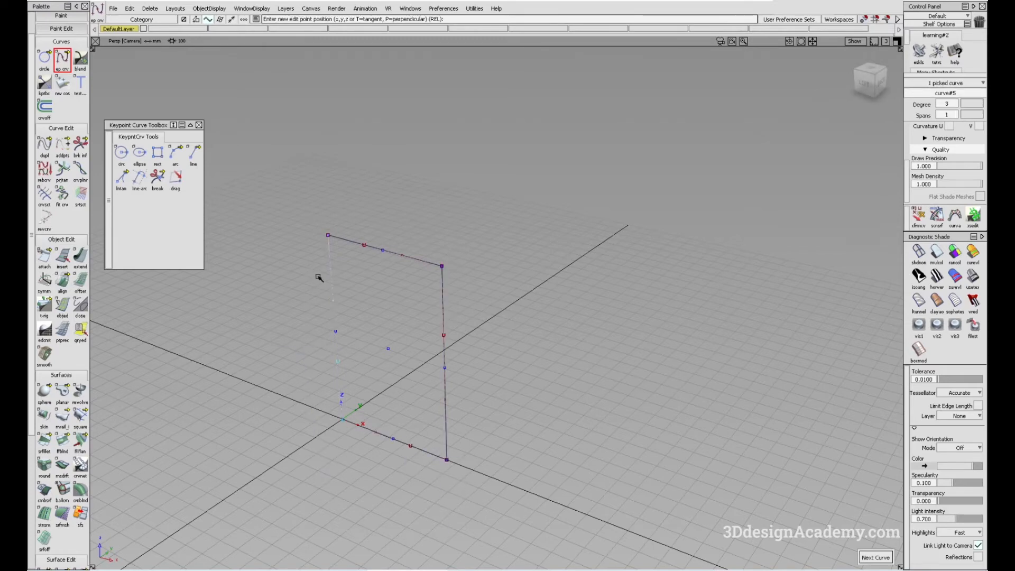
pyautogui.click(208, 9)
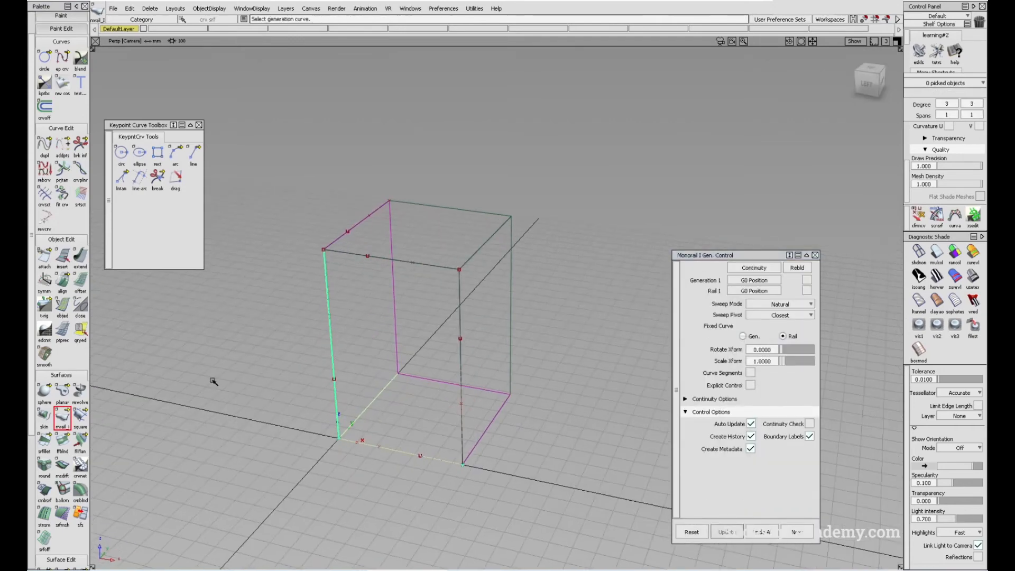
# Step: Build the monorail swept box, try a G2 Curvature fillet, then clear it away
pyautogui.click(43, 441)
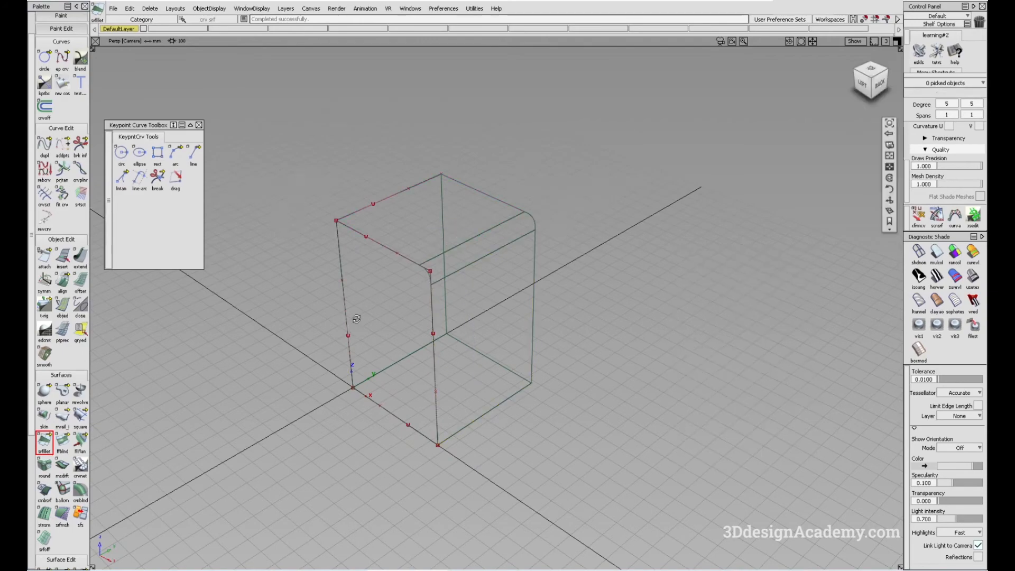
pyautogui.click(44, 452)
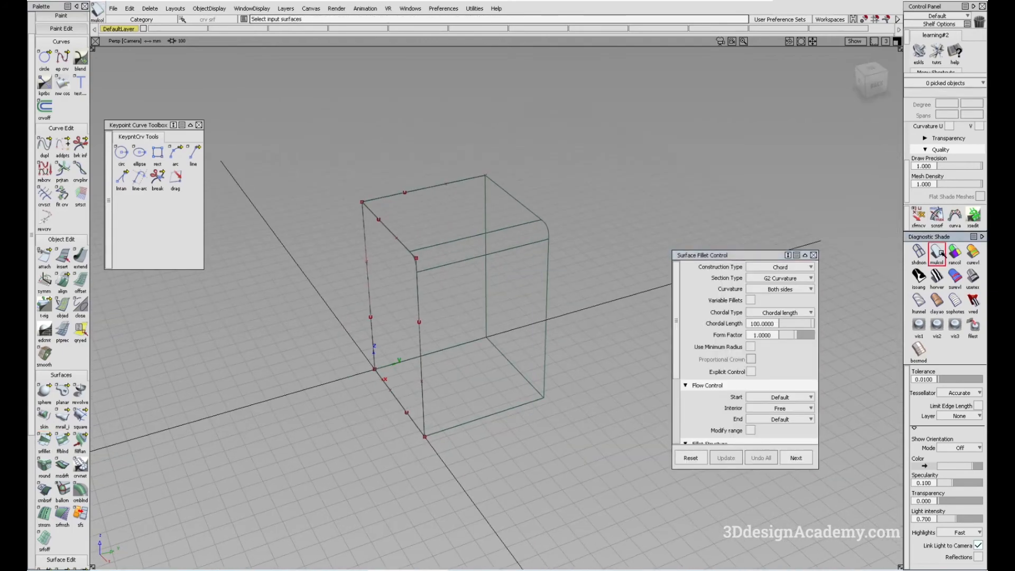
pyautogui.click(44, 442)
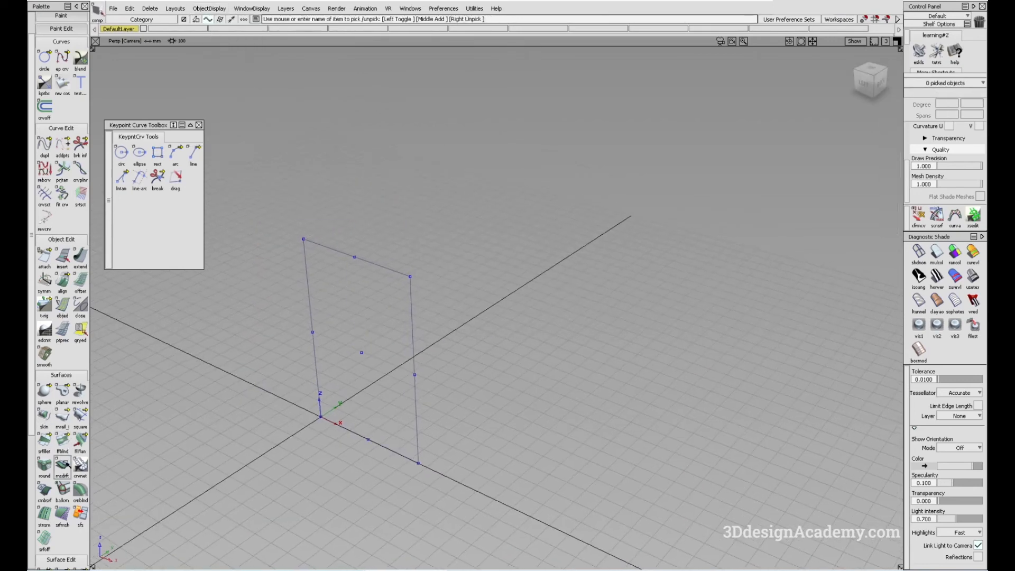
# Step: Draft the rectangle curve with a set direction and length, building the box walls
pyautogui.click(61, 474)
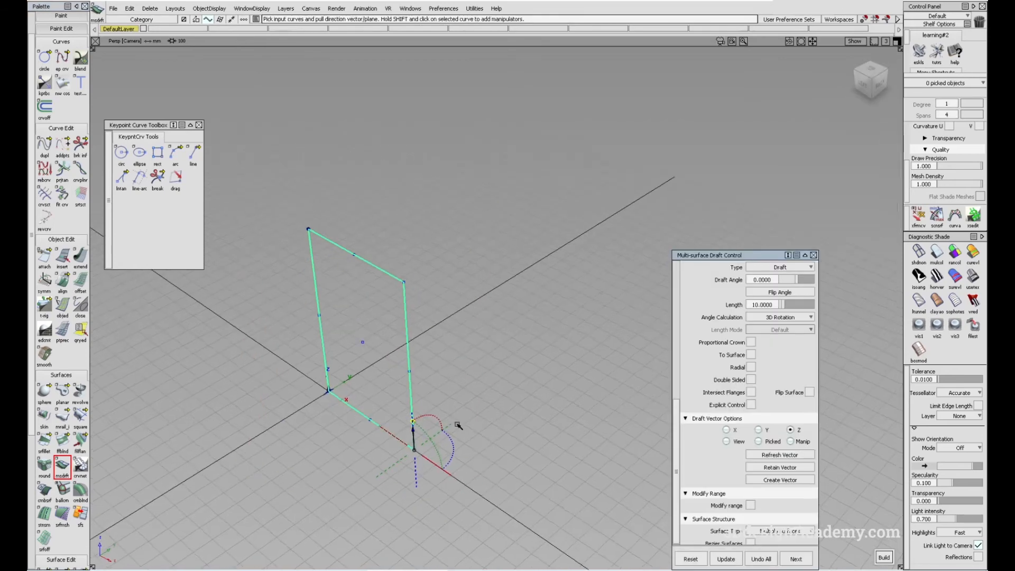
pyautogui.click(758, 429)
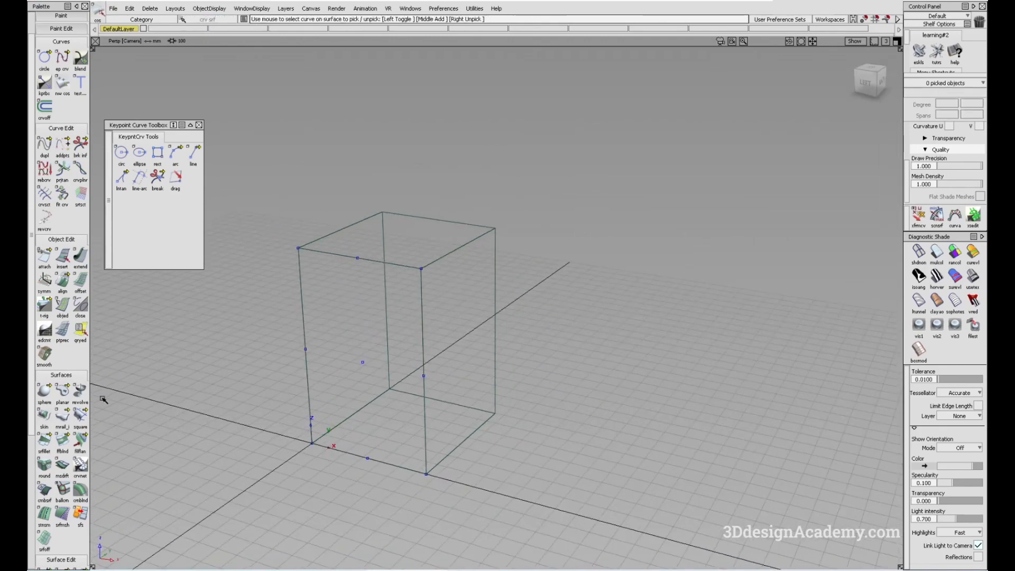
# Step: Fillet the box's vertical corners with Chord G2 Curvature fillets and shade the result
pyautogui.click(43, 446)
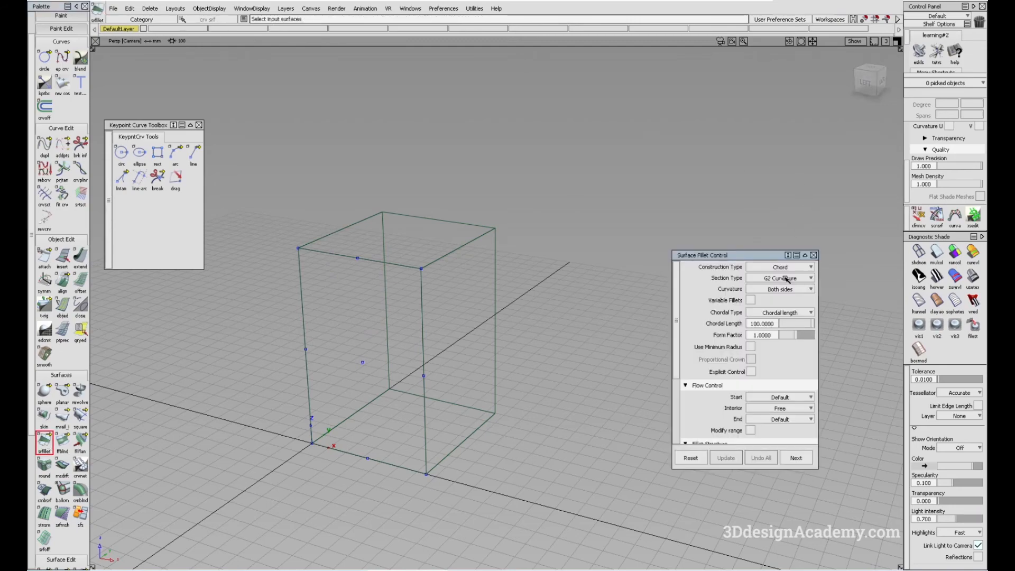
pyautogui.click(725, 458)
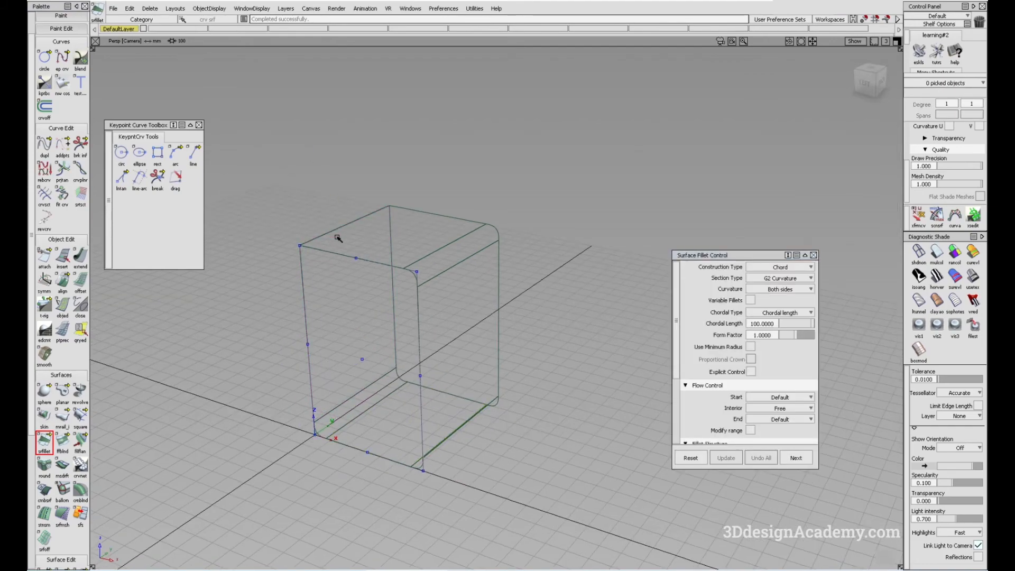
pyautogui.click(725, 457)
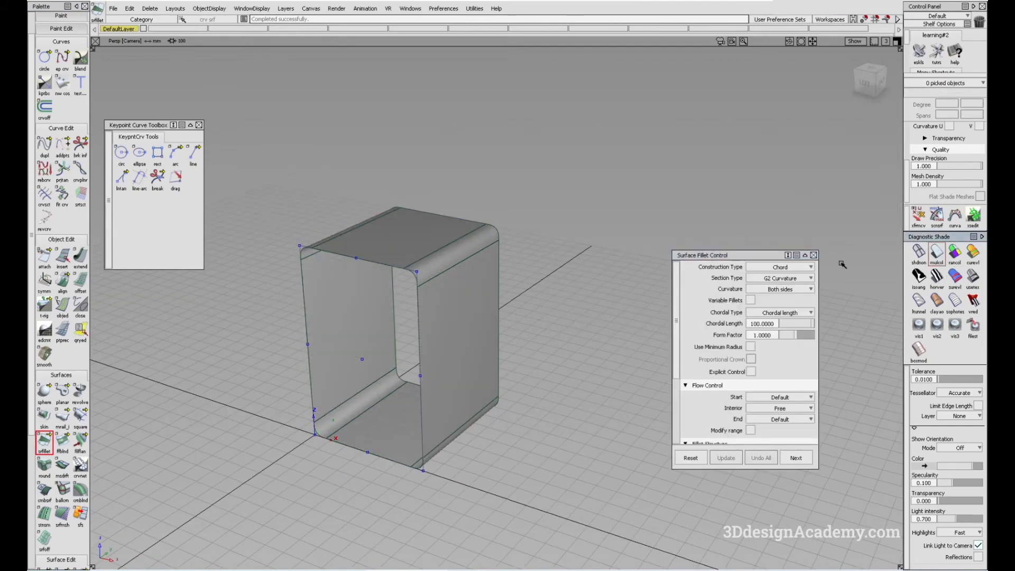